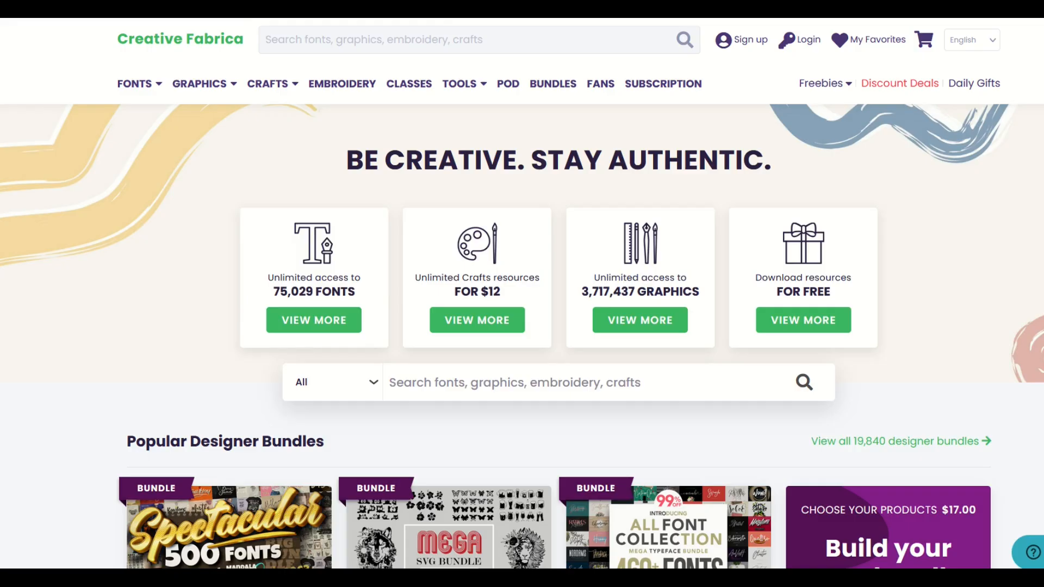
scroll("down", 3)
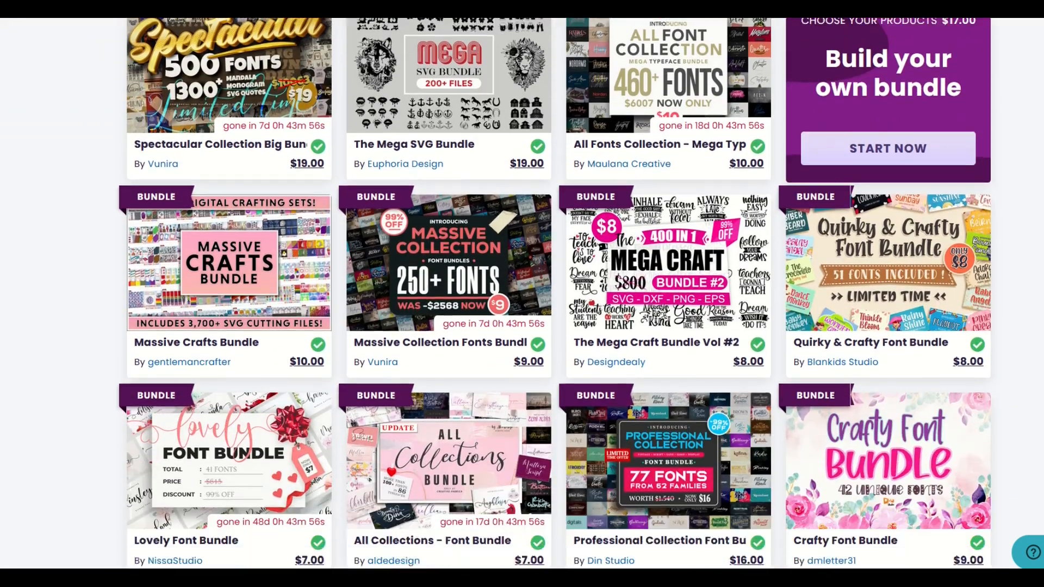